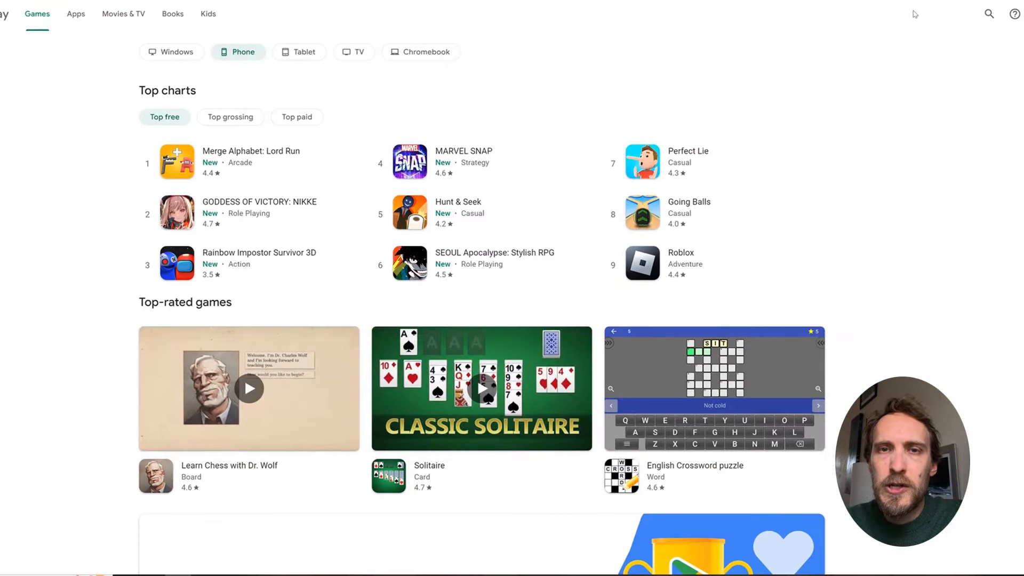
Search Google Play for 'roku connect' and scroll through the Roku app results
type("roku")
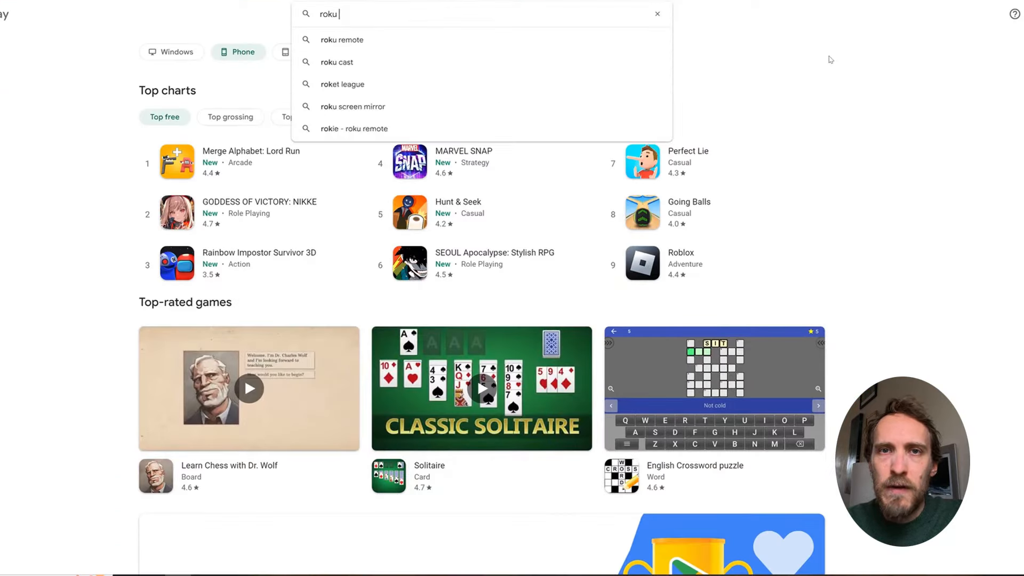
type("connect")
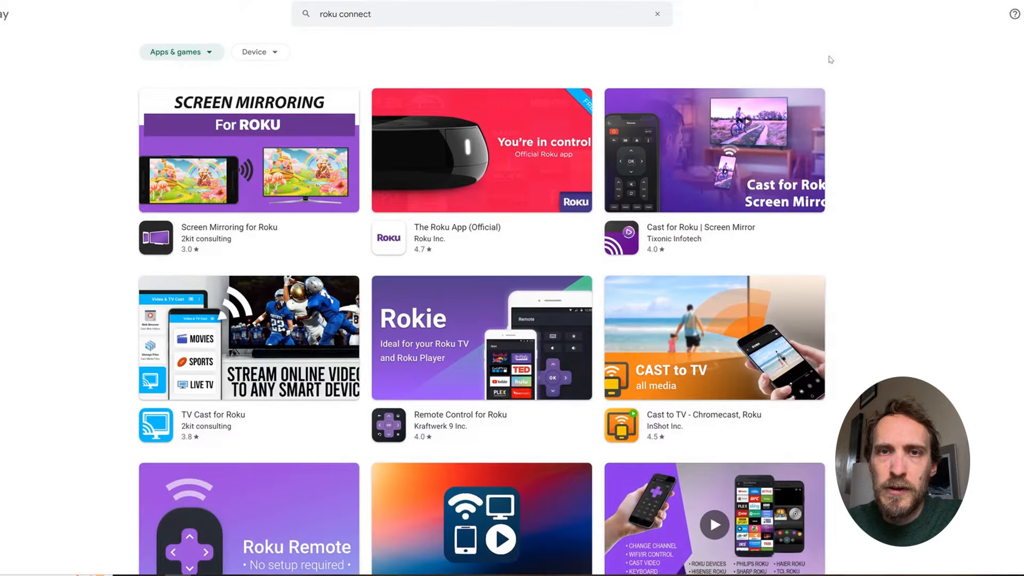
mouse_move(859, 178)
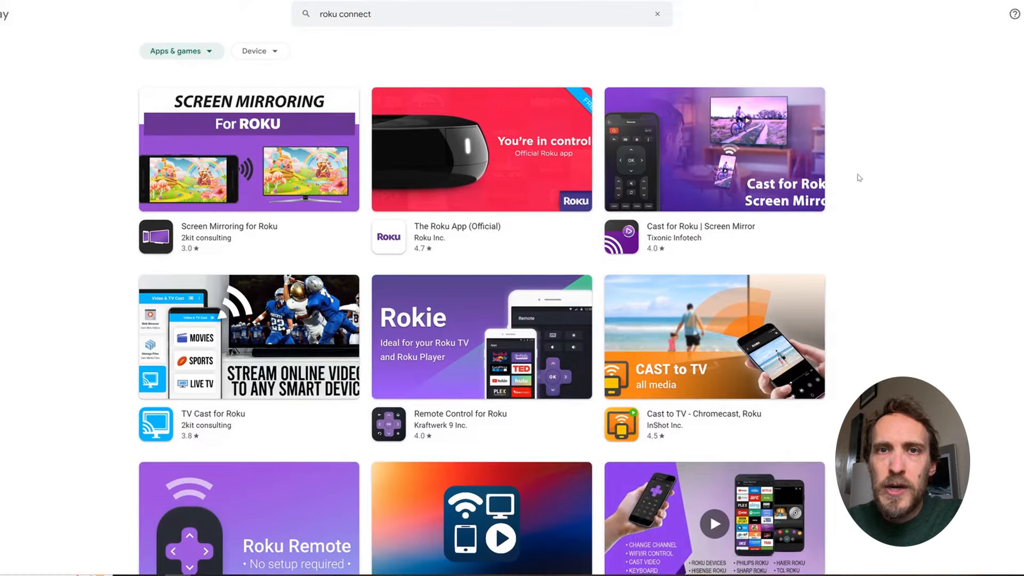
scroll("down", 3)
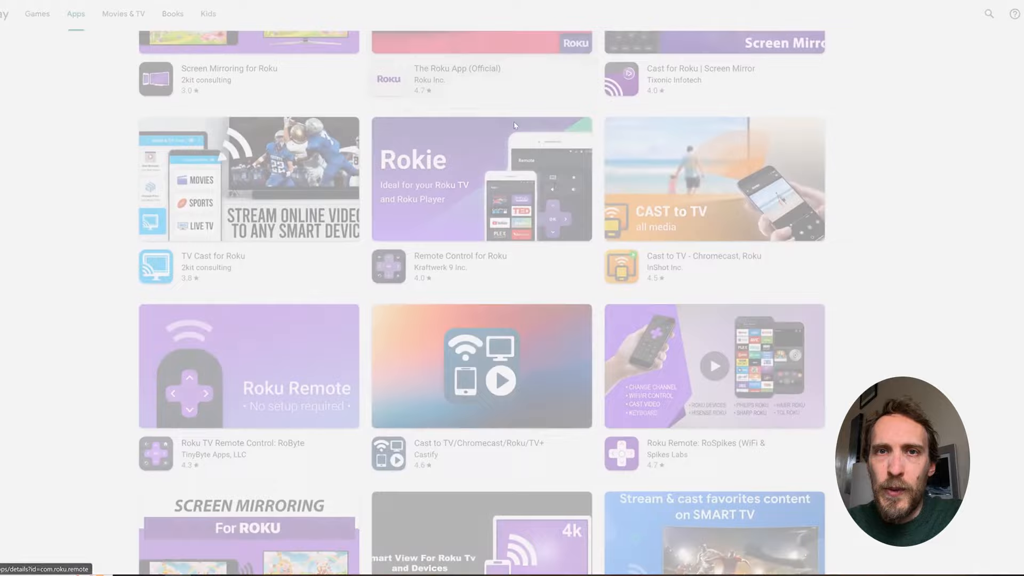
Open The Roku App (Official) store page and install it on the phone
left_click(481, 68)
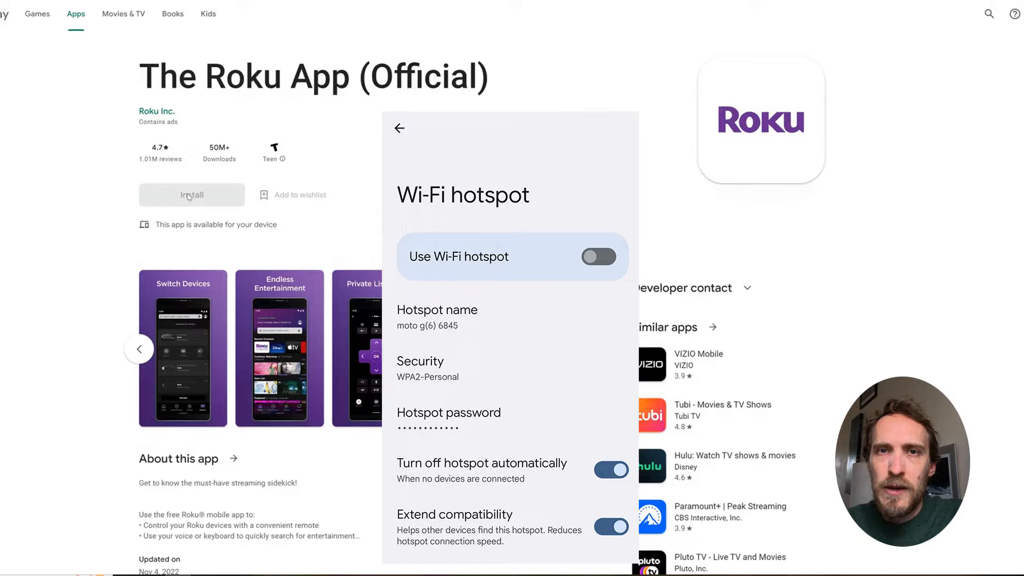
scroll("down", 3)
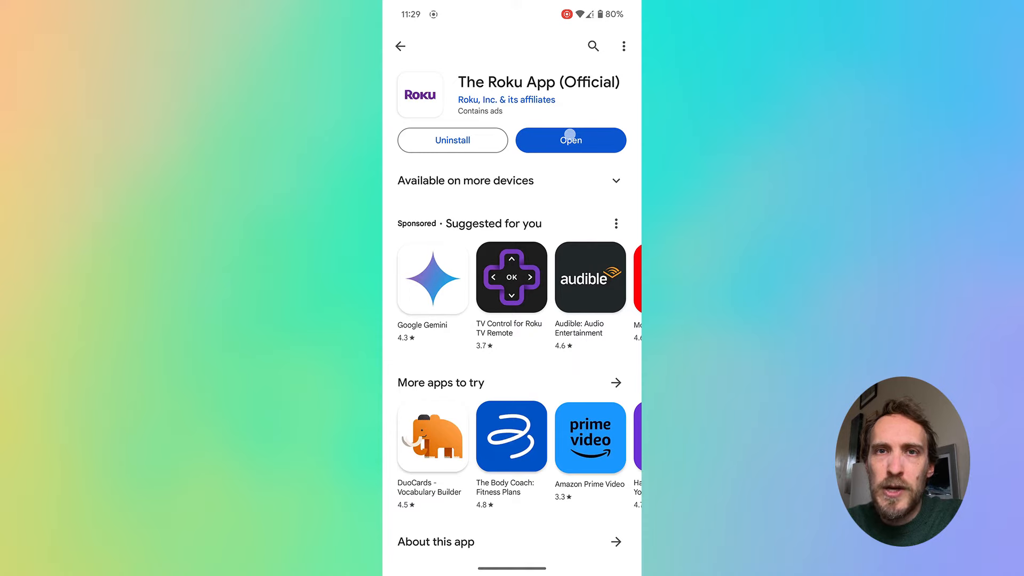
Launch the Roku app, accept the welcome screen, and skip the intro slides
left_click(570, 140)
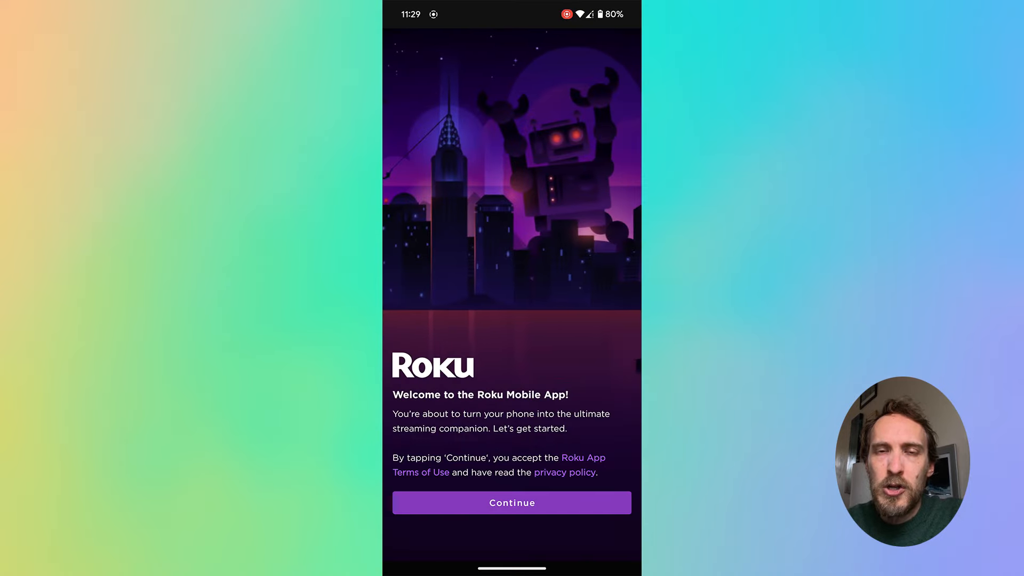
left_click(512, 502)
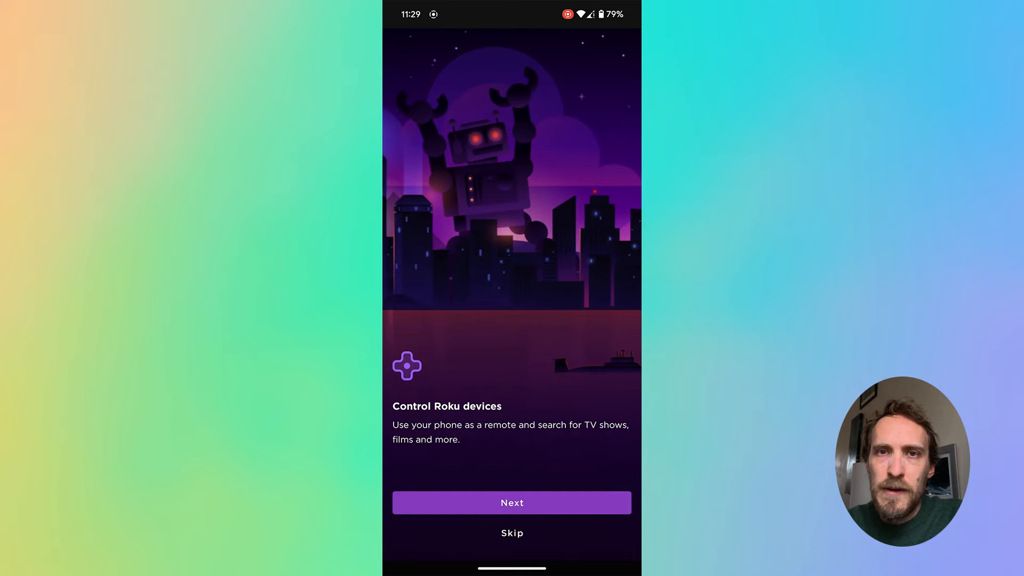
left_click(512, 503)
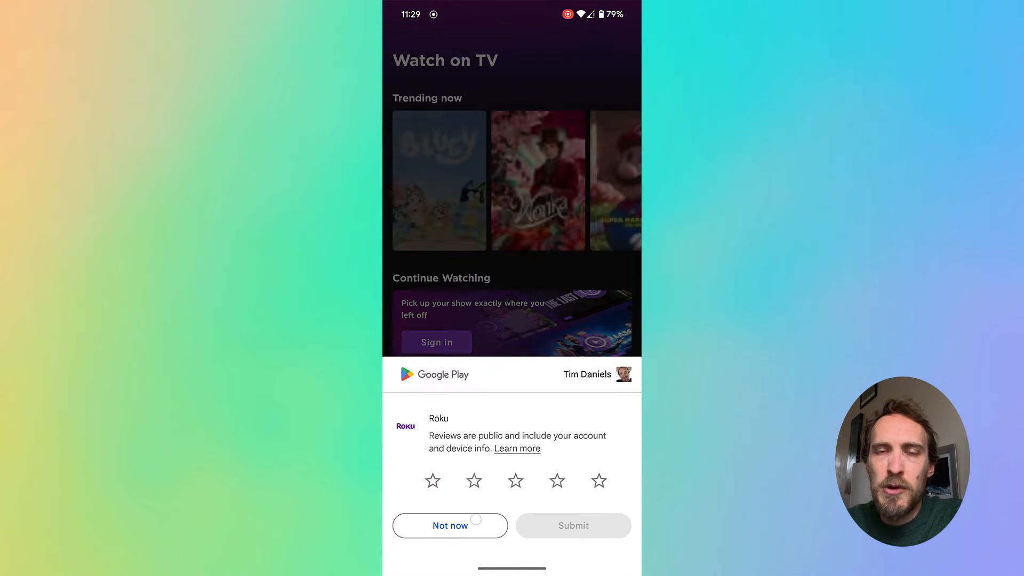
Dismiss the Play rating prompt with 'Not now' and go to the Devices screen
left_click(449, 525)
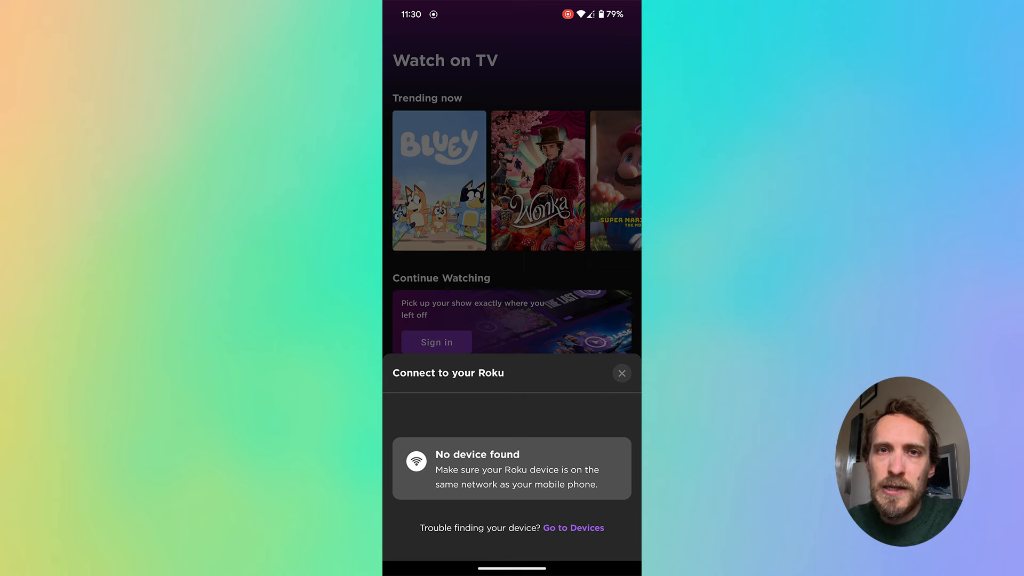
left_click(573, 527)
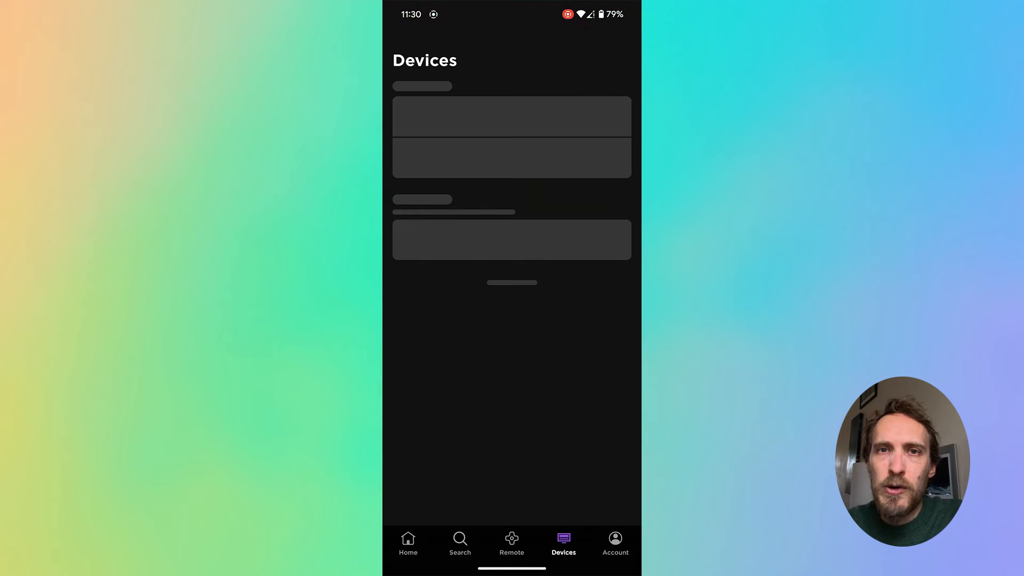